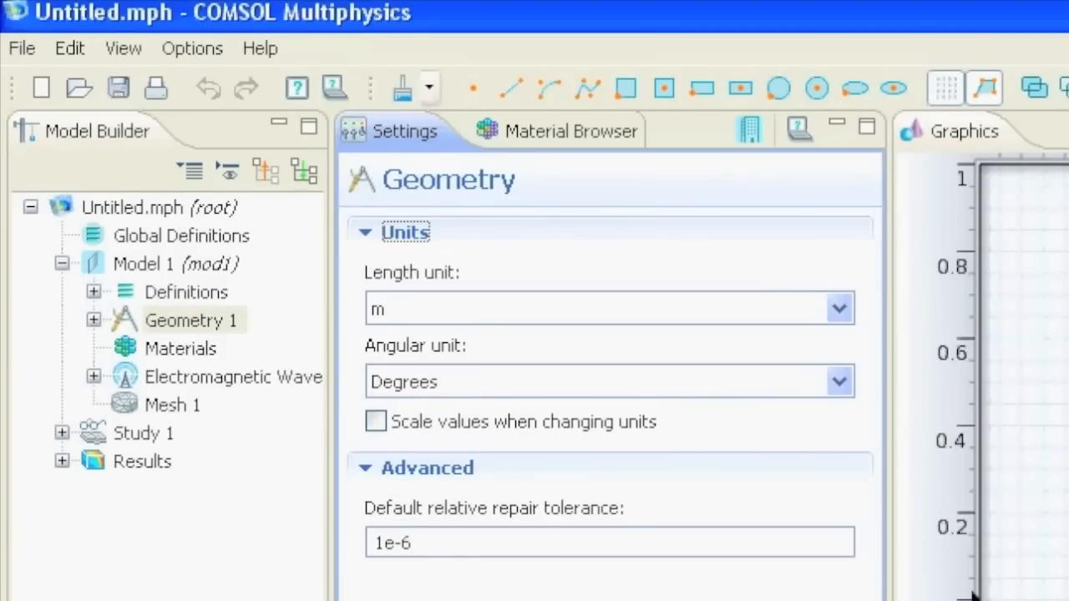
pyautogui.moveTo(233, 377)
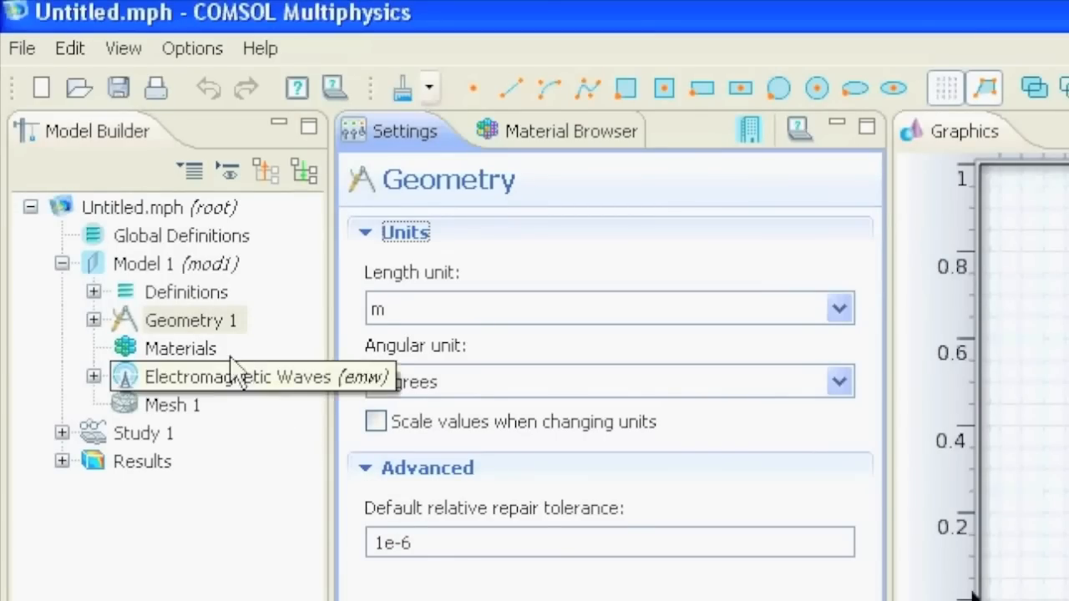
pyautogui.moveTo(192, 351)
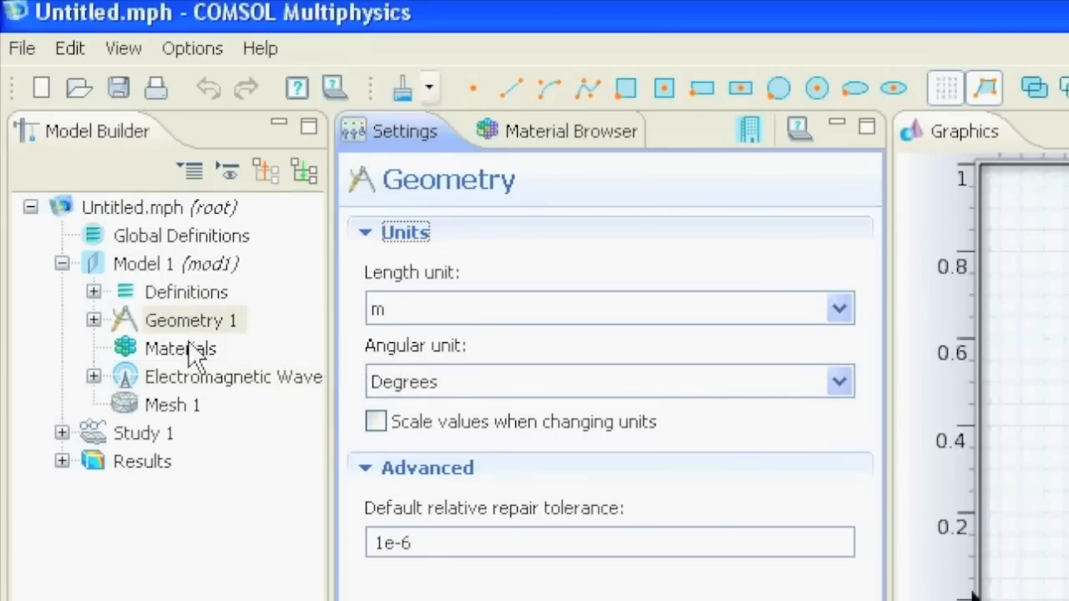
pyautogui.moveTo(204, 363)
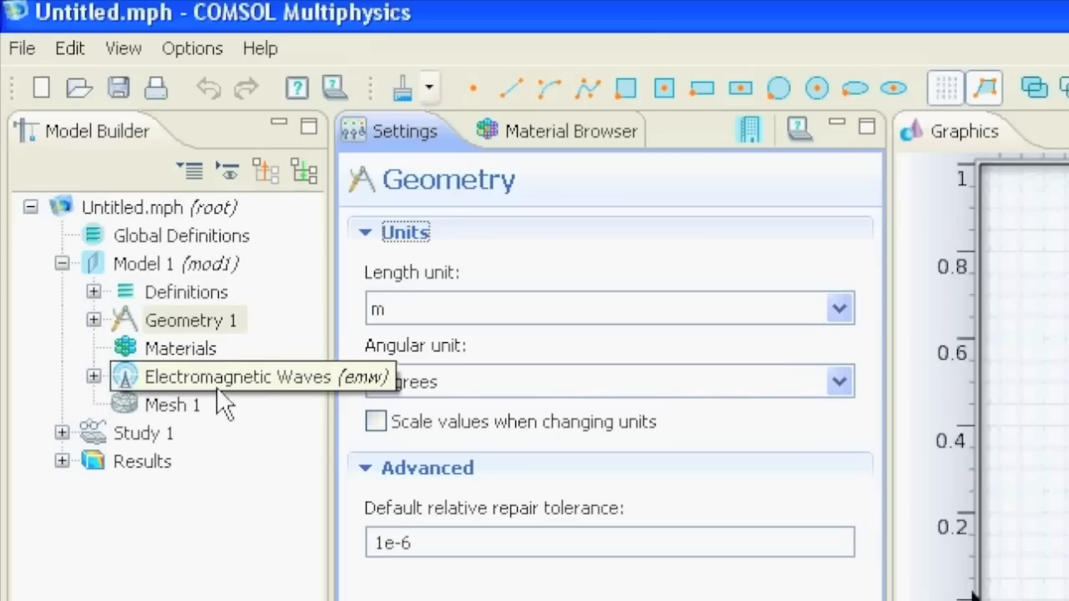
pyautogui.moveTo(266, 399)
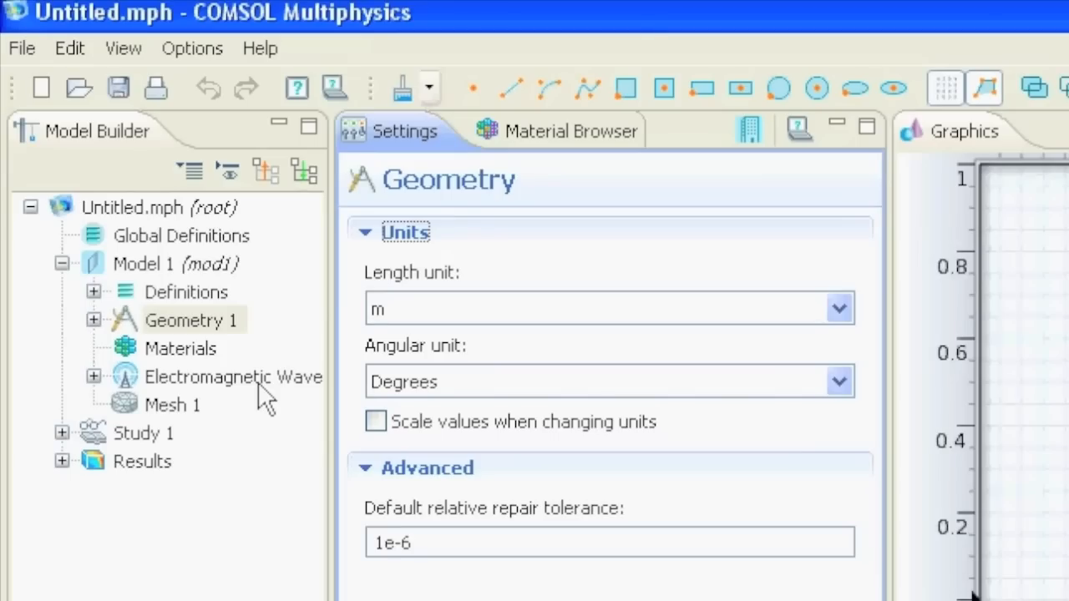
pyautogui.moveTo(193, 425)
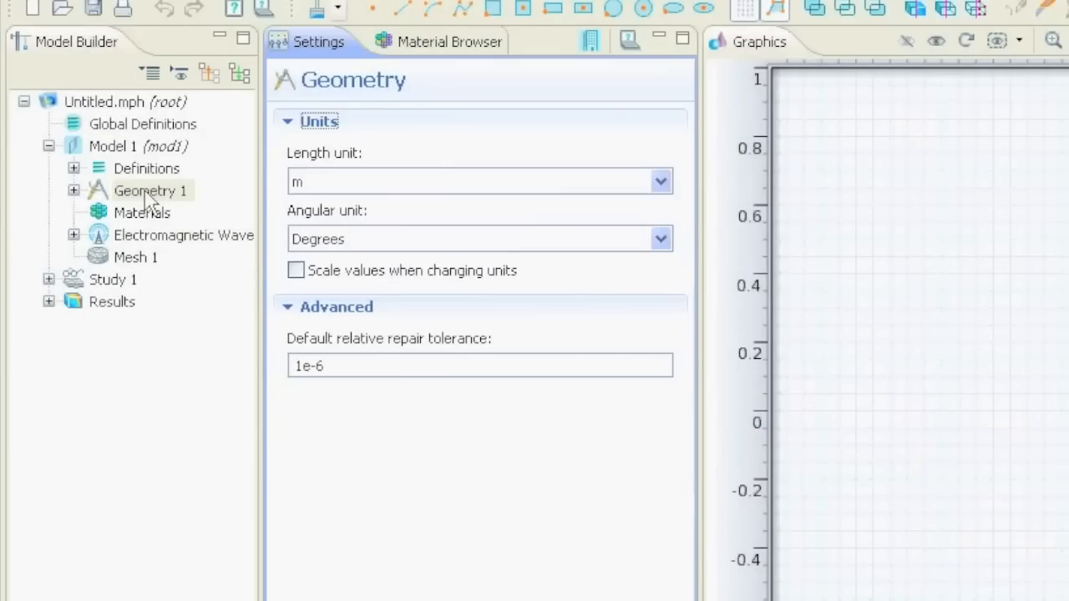
pyautogui.moveTo(167, 235)
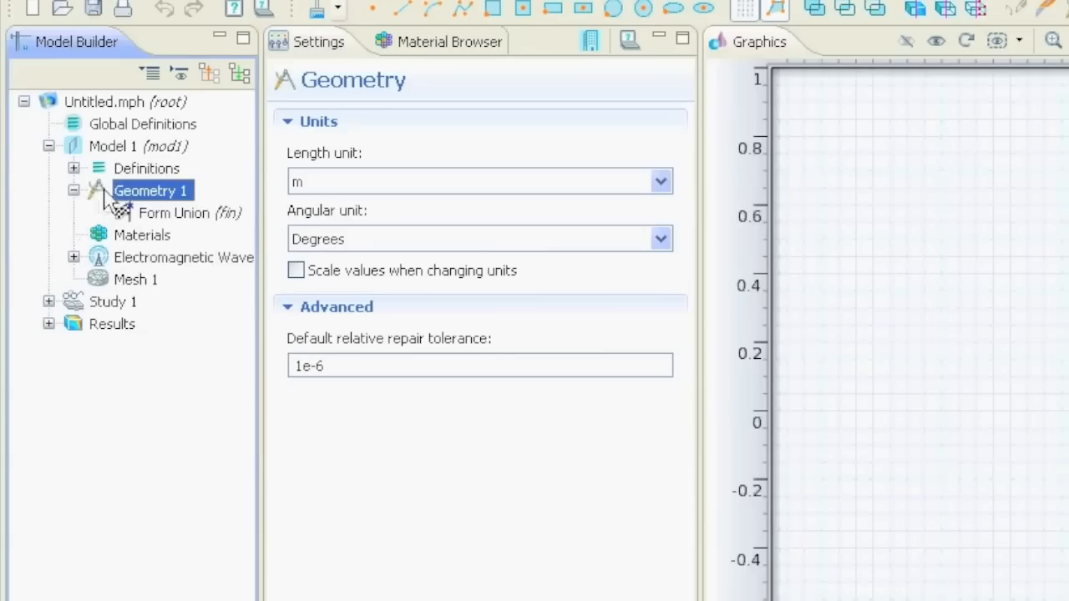
pyautogui.moveTo(171, 200)
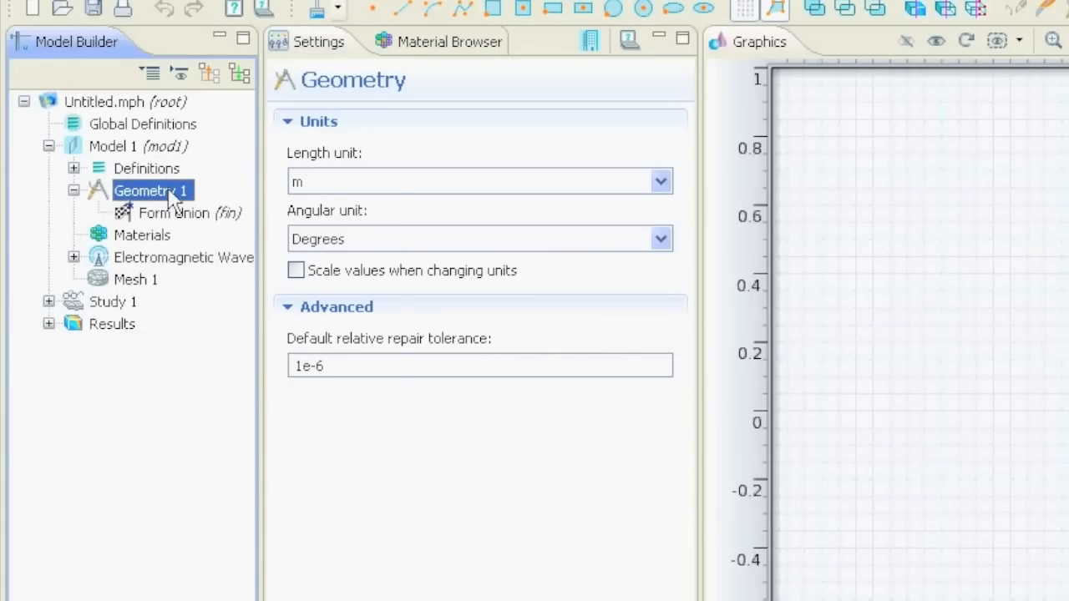
# Step: Add Circle 1 with radius 1 centred at (0,0) and build it
pyautogui.rightClick(152, 191)
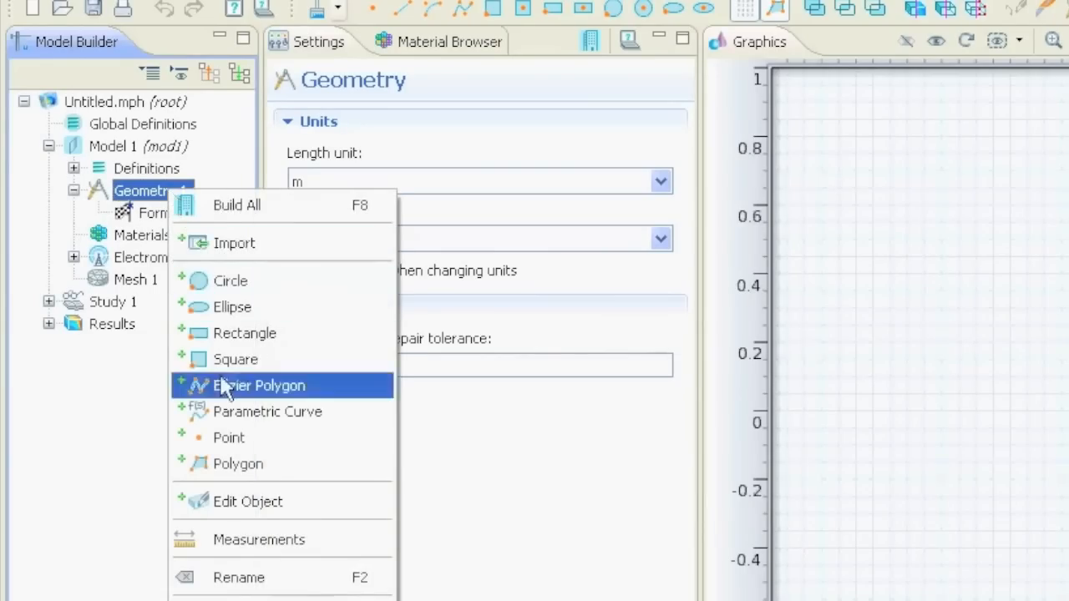
pyautogui.moveTo(242, 280)
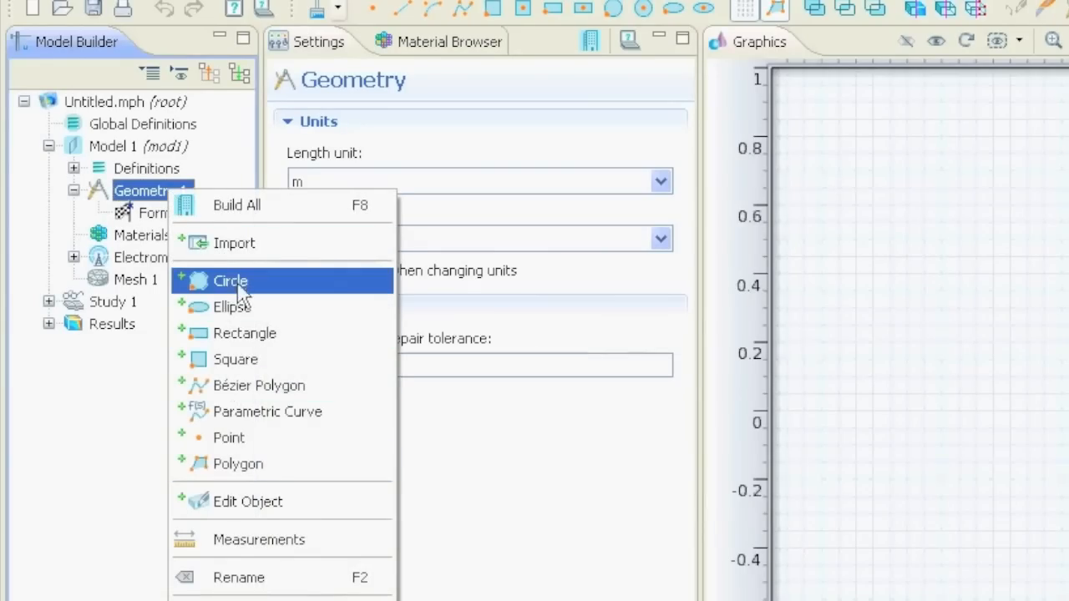
pyautogui.click(231, 280)
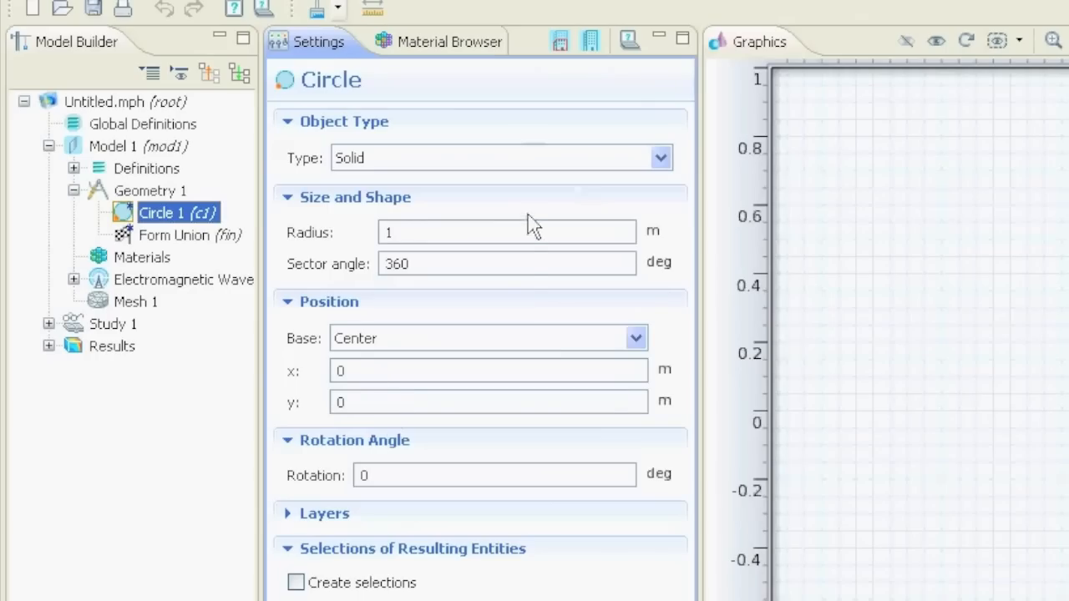
pyautogui.moveTo(590, 40)
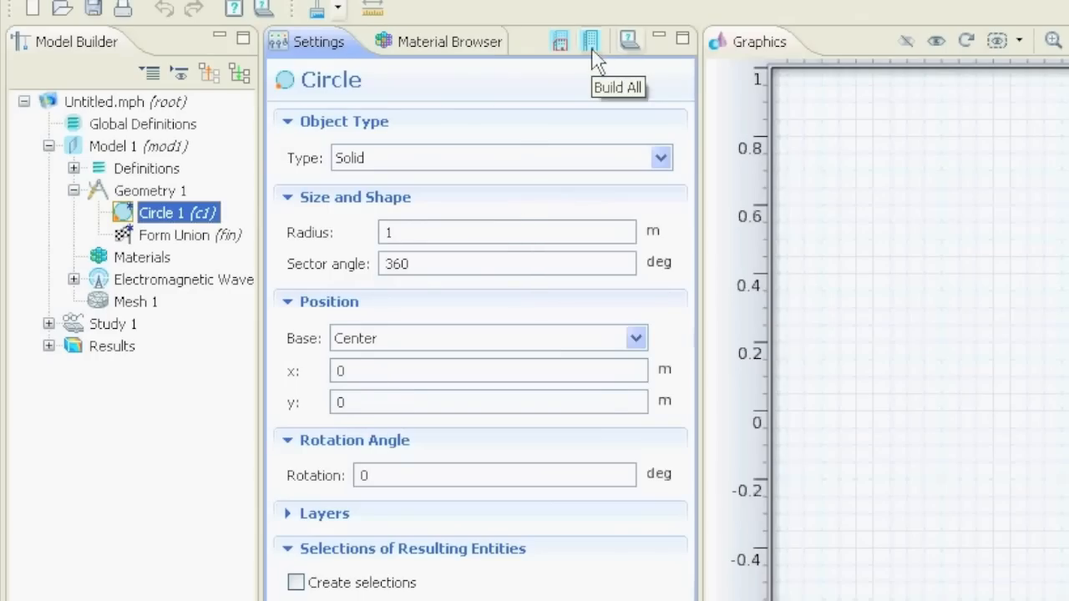
pyautogui.moveTo(559, 56)
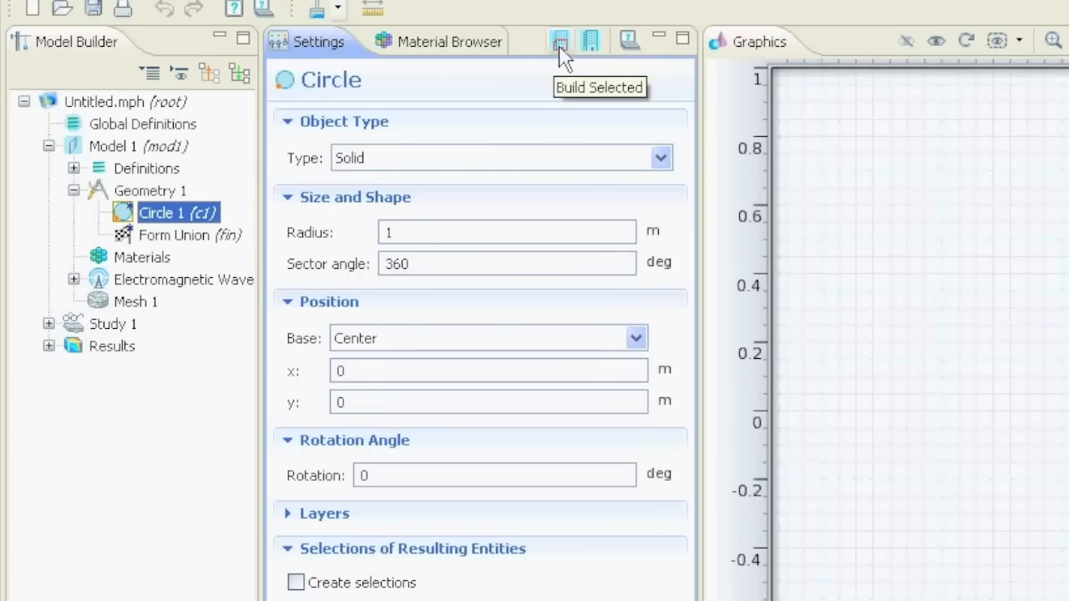
pyautogui.click(559, 40)
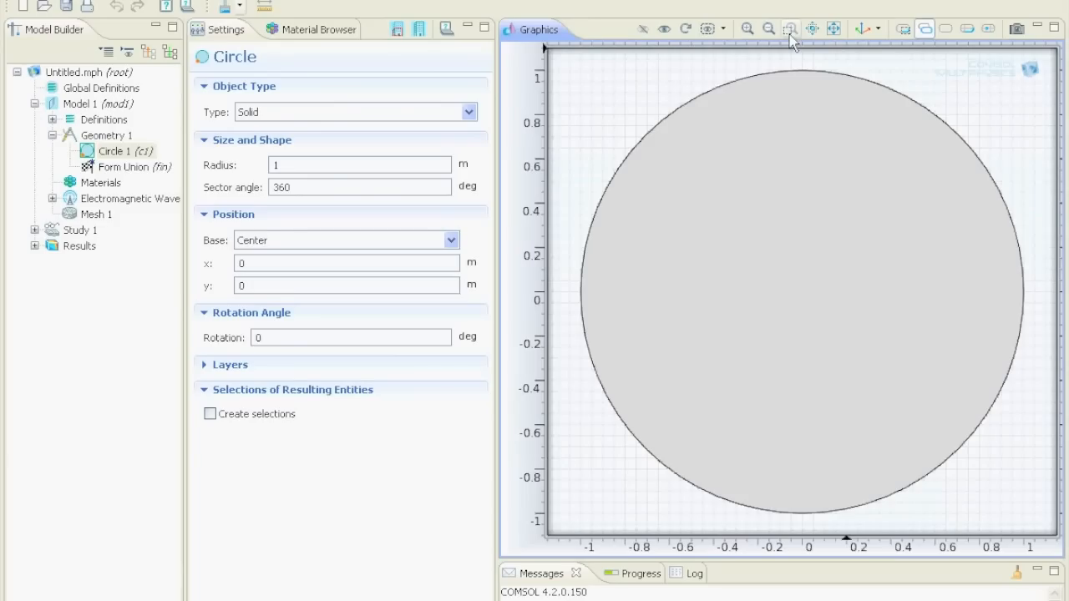
pyautogui.moveTo(768, 35)
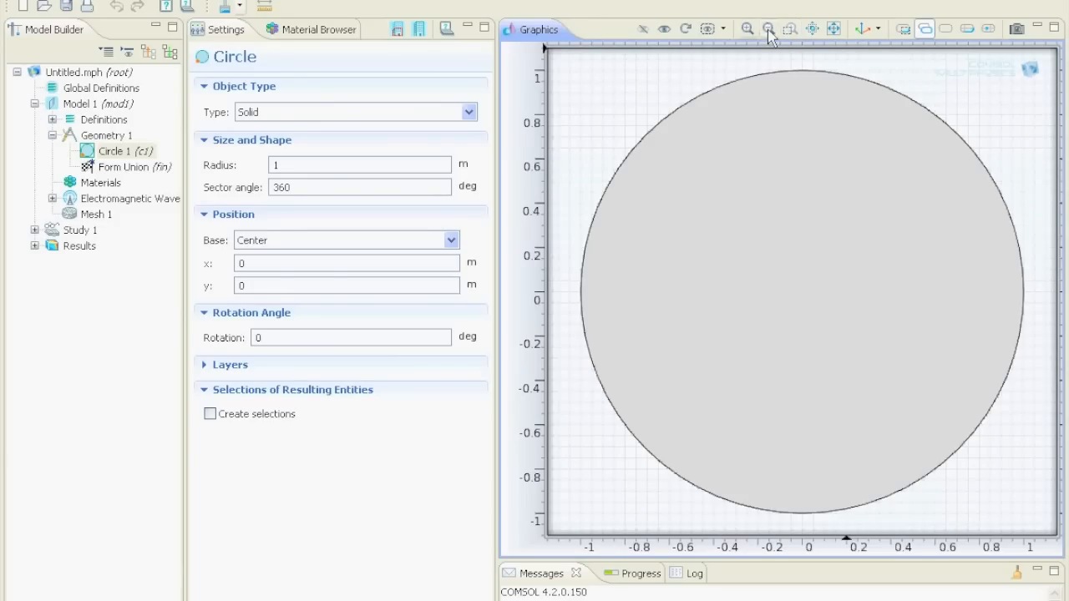
# Step: Zoom out around the circle and select Geometry 1 in the Model Builder
pyautogui.click(768, 28)
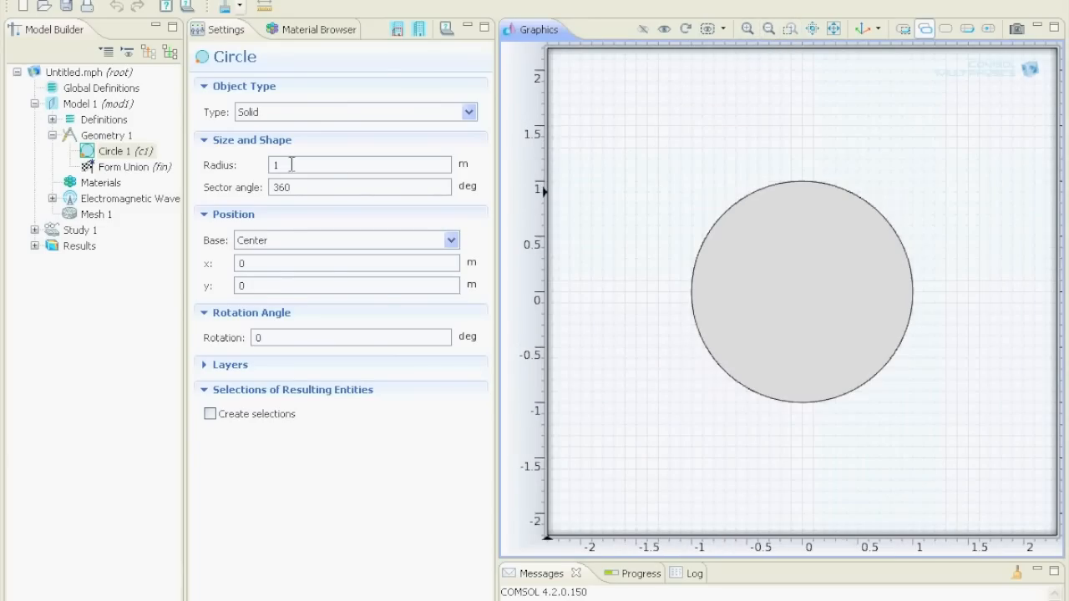
pyautogui.click(107, 135)
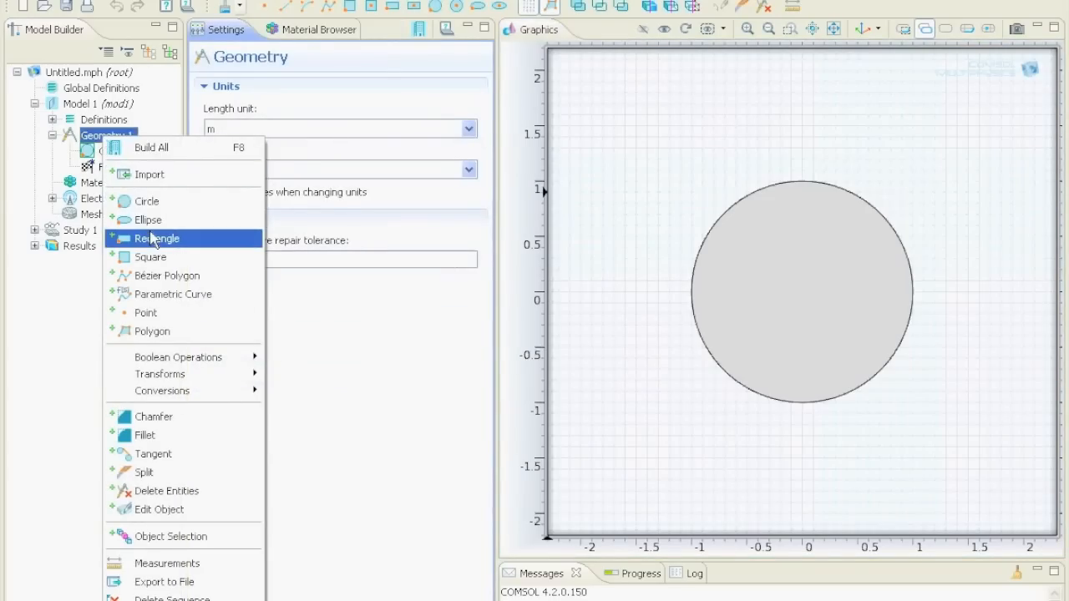
# Step: Add a rectangle to the geometry and build all objects
pyautogui.click(158, 238)
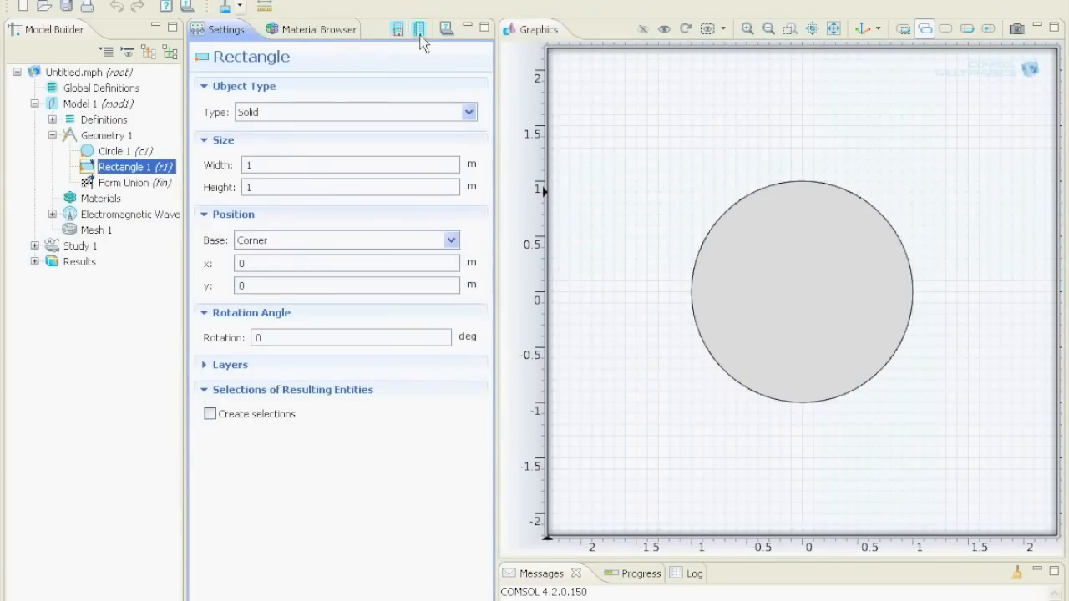
pyautogui.click(418, 29)
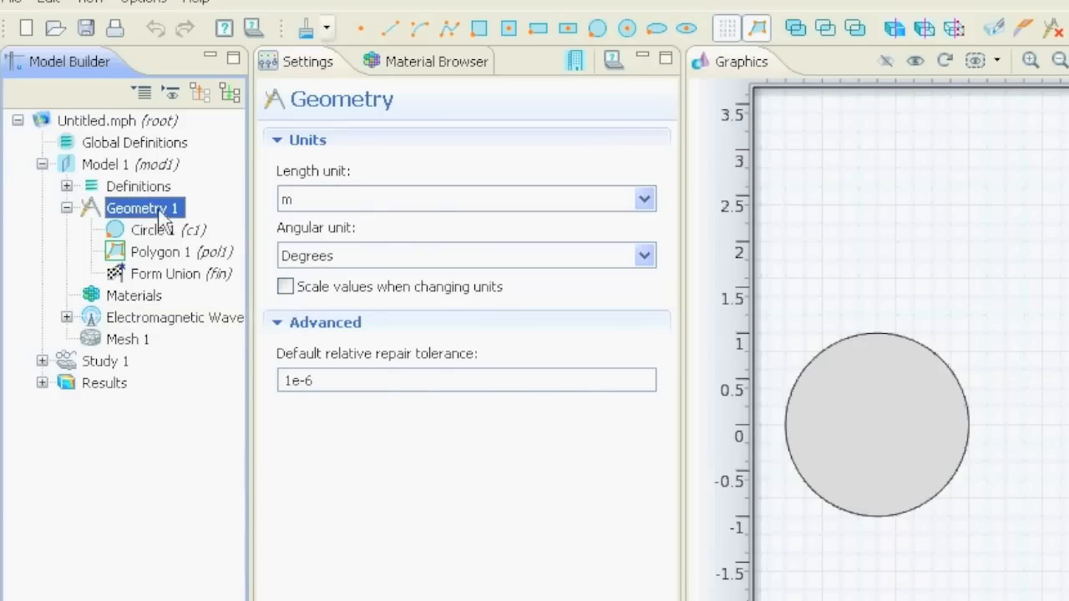
# Step: Add a Point 1 to Geometry 1 from its context menu
pyautogui.rightClick(142, 208)
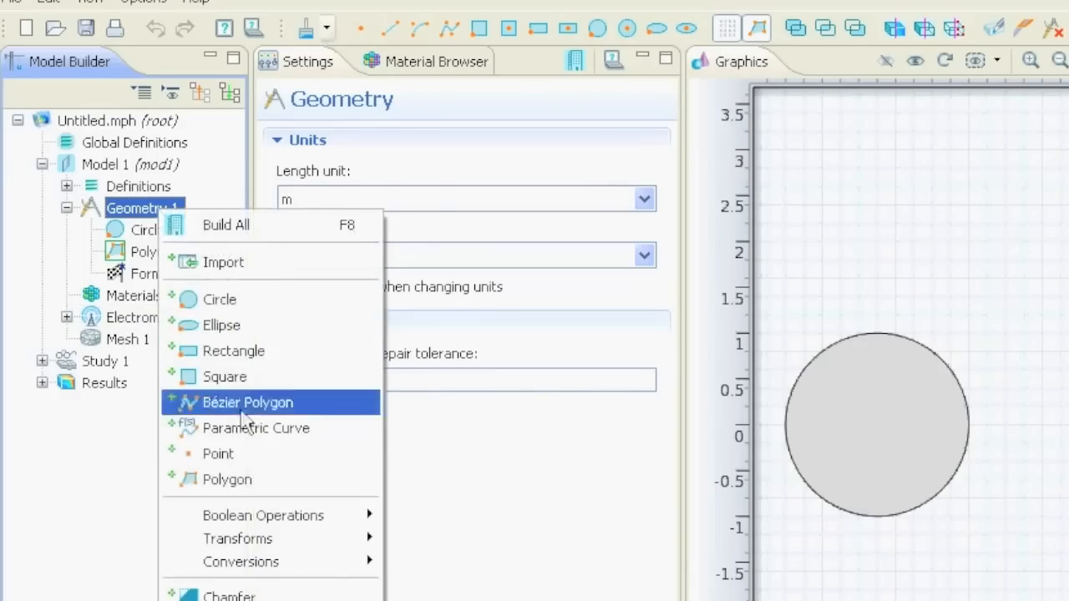
pyautogui.click(218, 453)
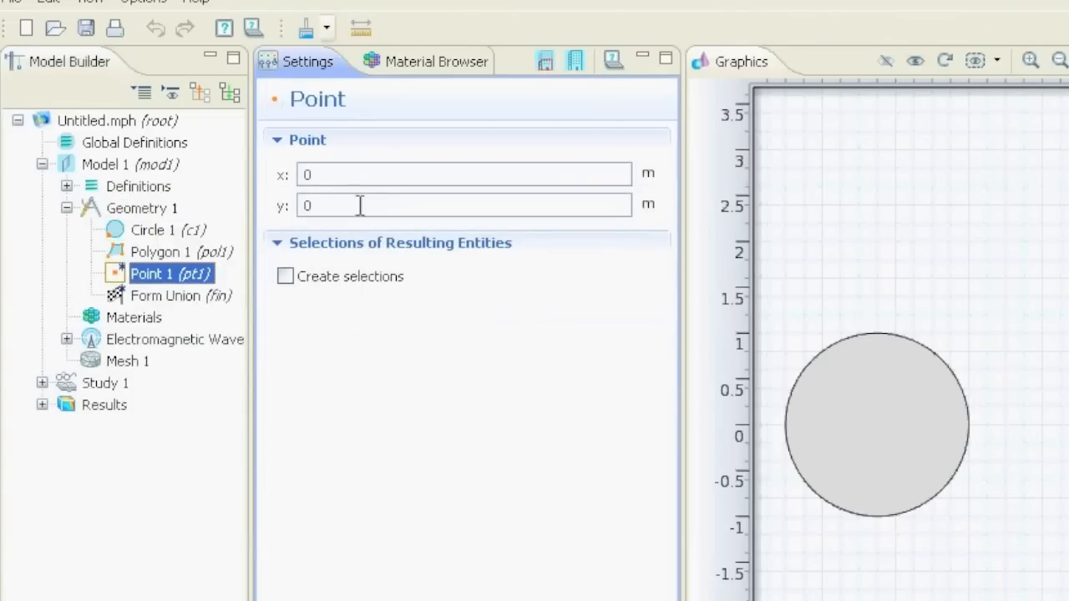
pyautogui.moveTo(351, 200)
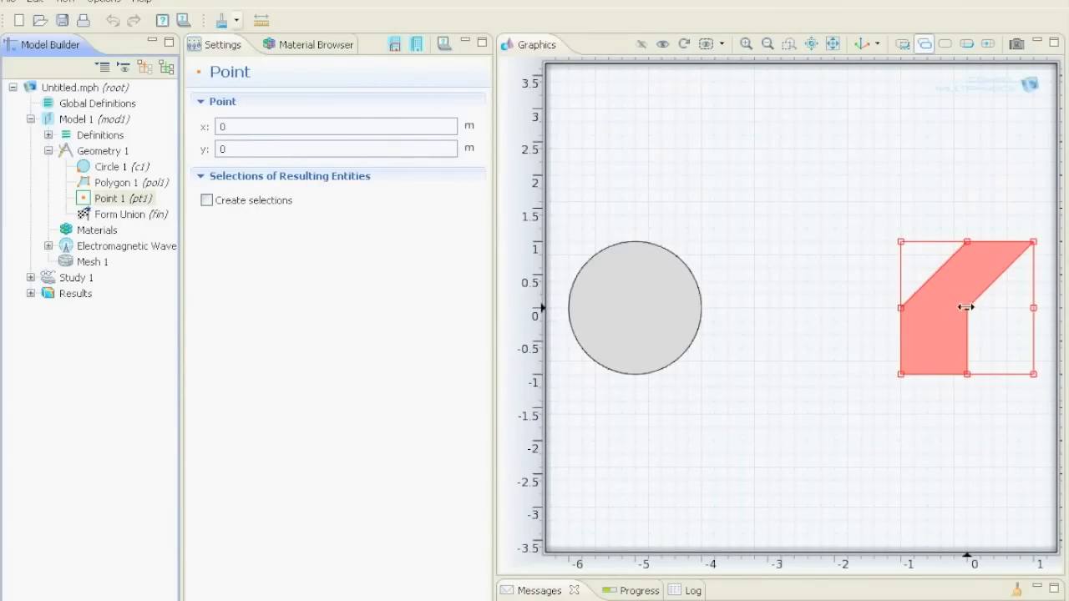
pyautogui.moveTo(860, 318)
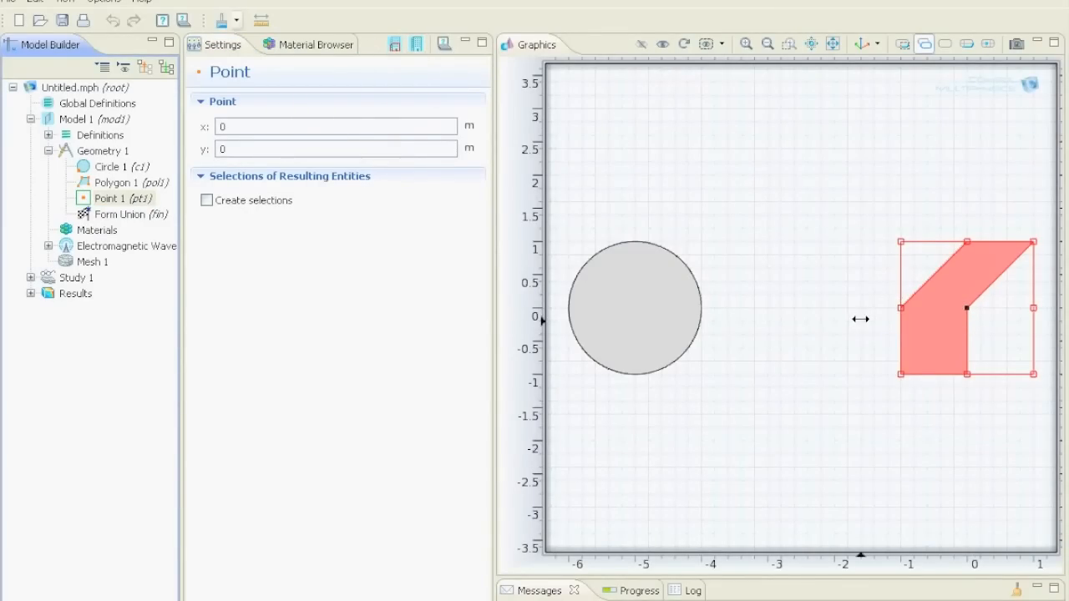
pyautogui.moveTo(320, 294)
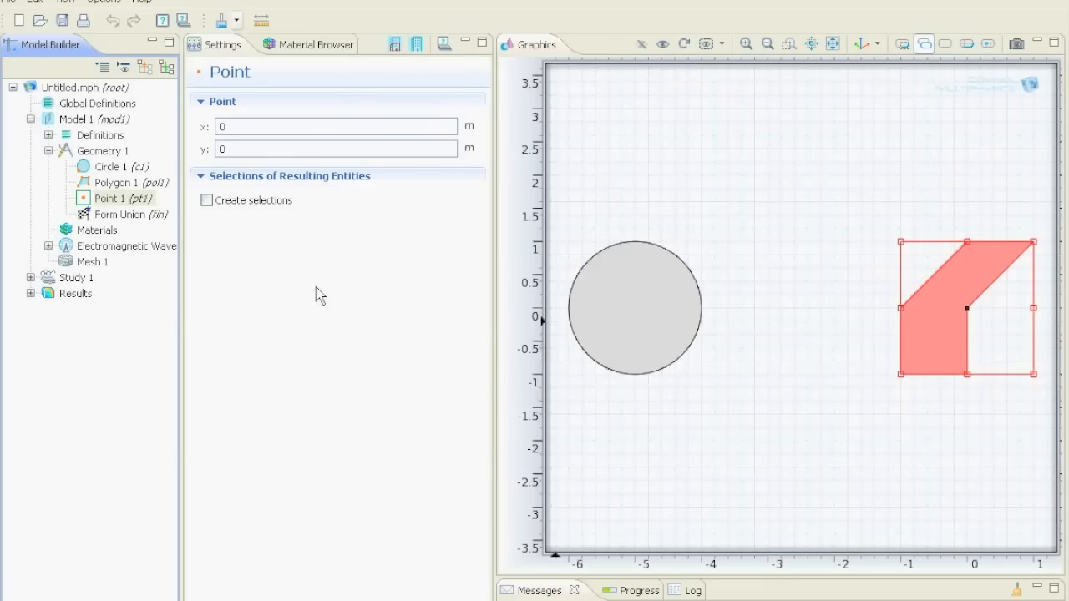
pyautogui.moveTo(931, 323)
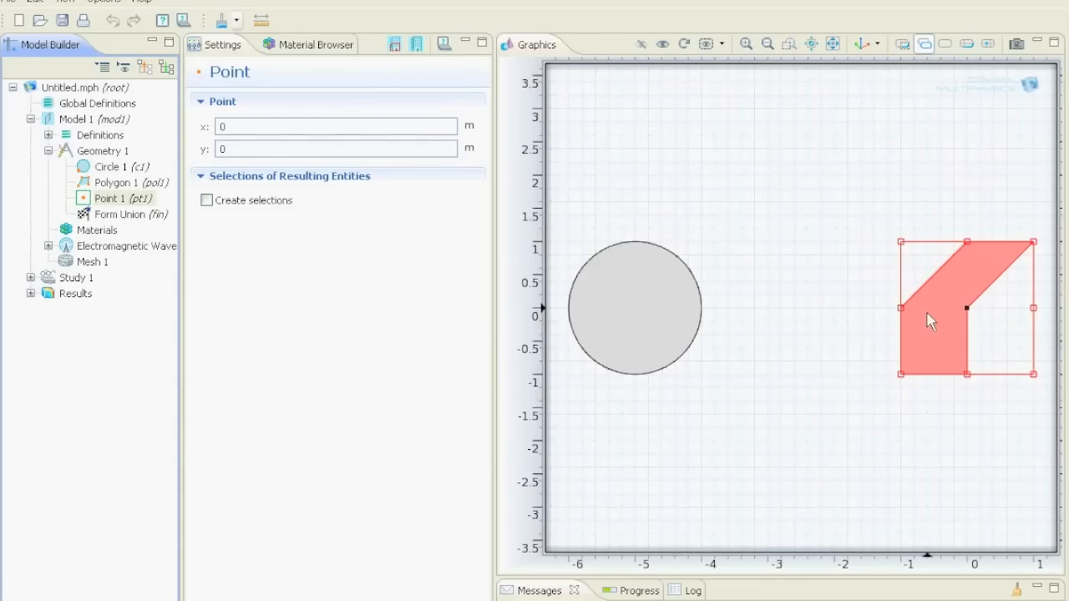
pyautogui.moveTo(972, 313)
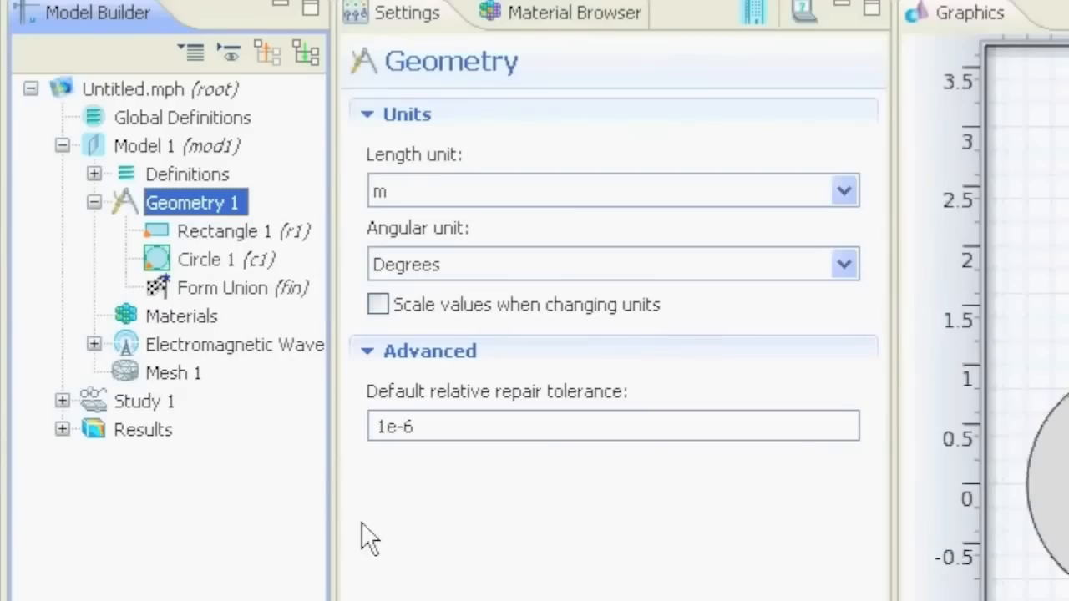
pyautogui.moveTo(184, 221)
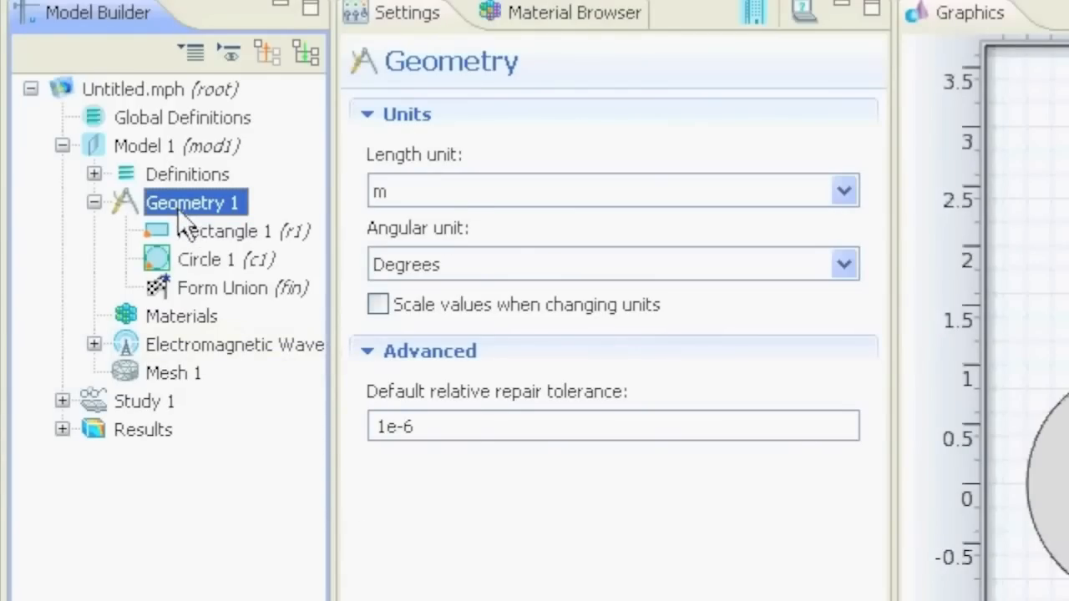
# Step: Add Polygon 1 to Geometry 1 with empty coordinate lists
pyautogui.rightClick(194, 202)
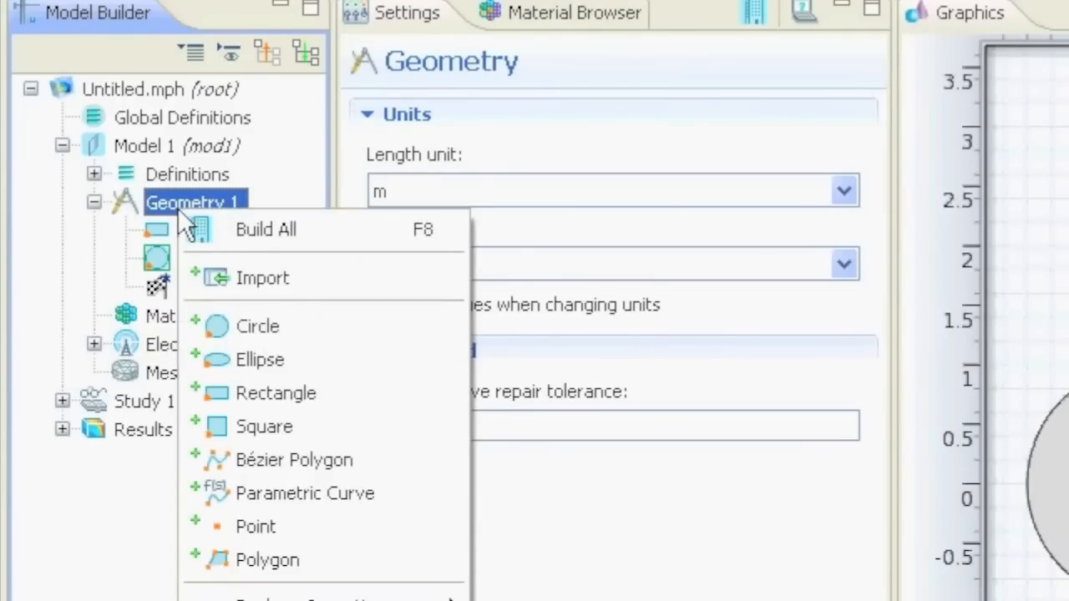
pyautogui.click(267, 559)
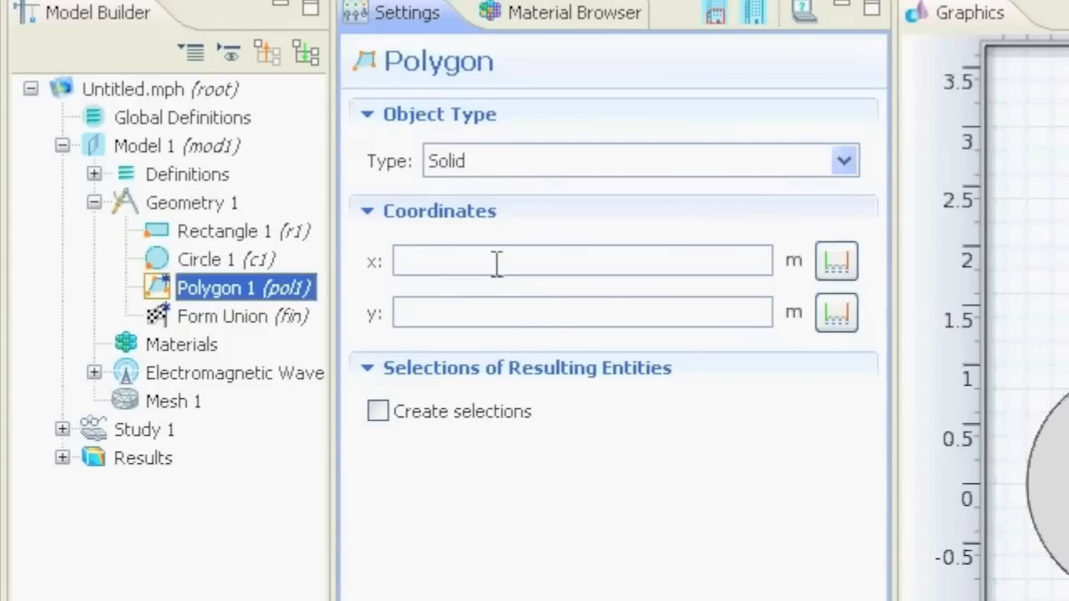
pyautogui.moveTo(487, 296)
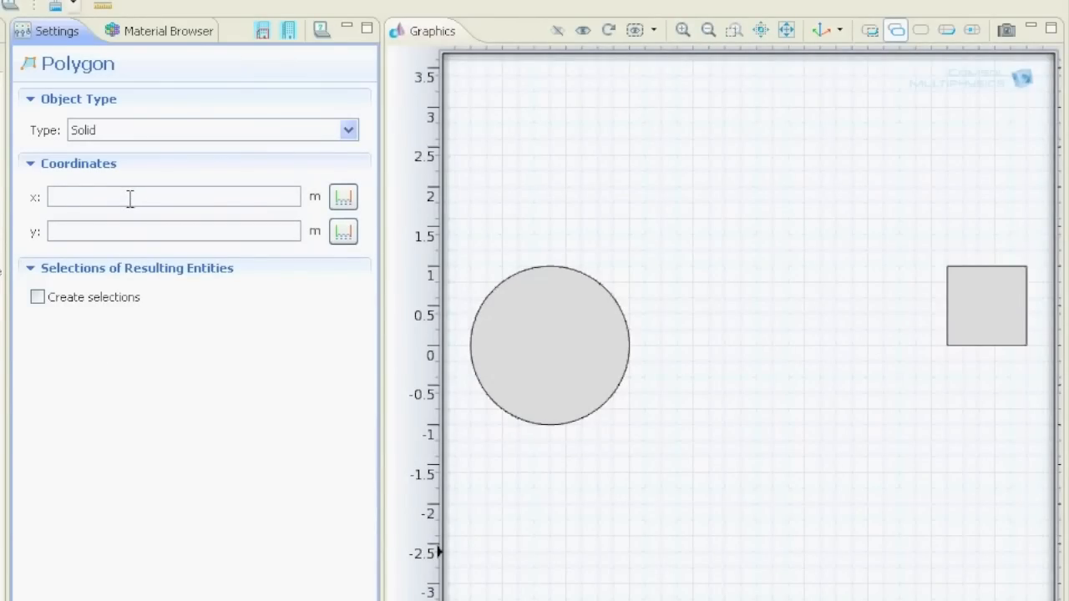
# Step: Enter polygon x coordinates -1, 0, 1, 0, 0, -1 and y coordinates 0, 1, 1, 0, -1, -1, then build
pyautogui.write('-1')
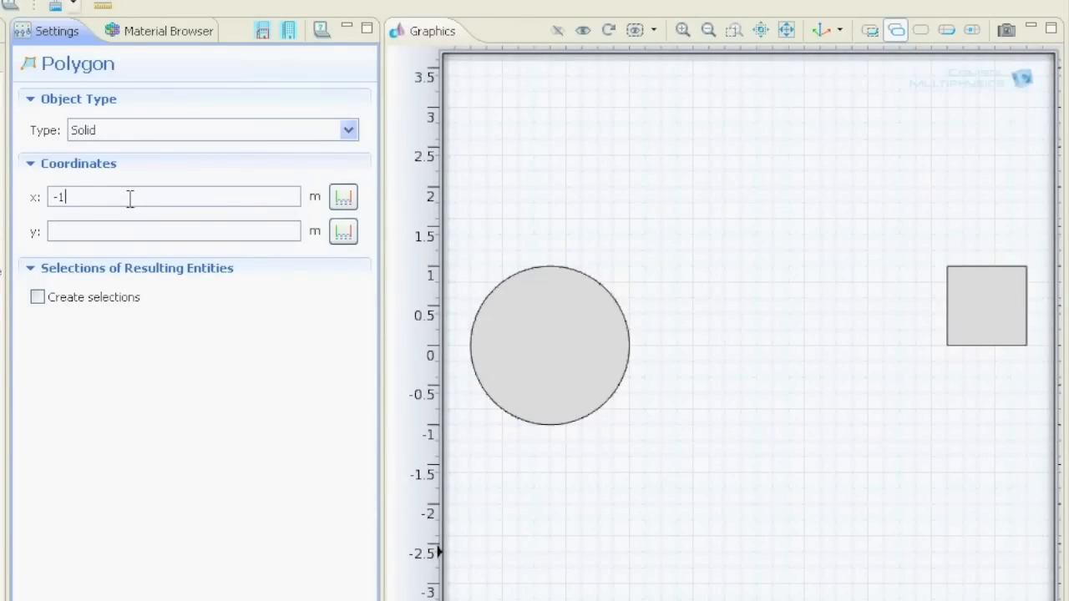
pyautogui.write(', 0')
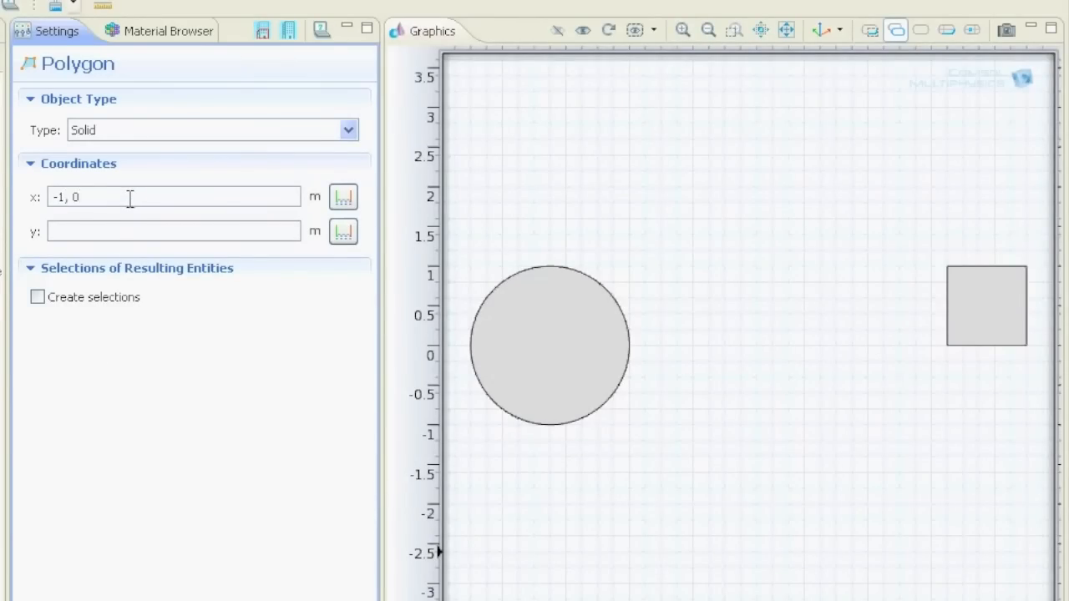
pyautogui.write(', 1,')
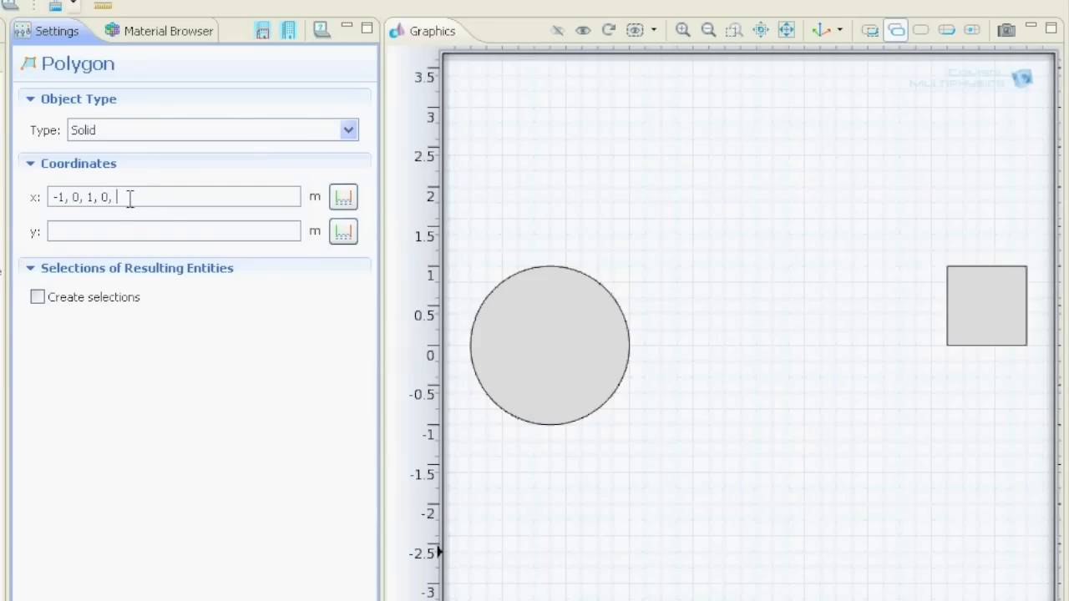
pyautogui.write('0, -1')
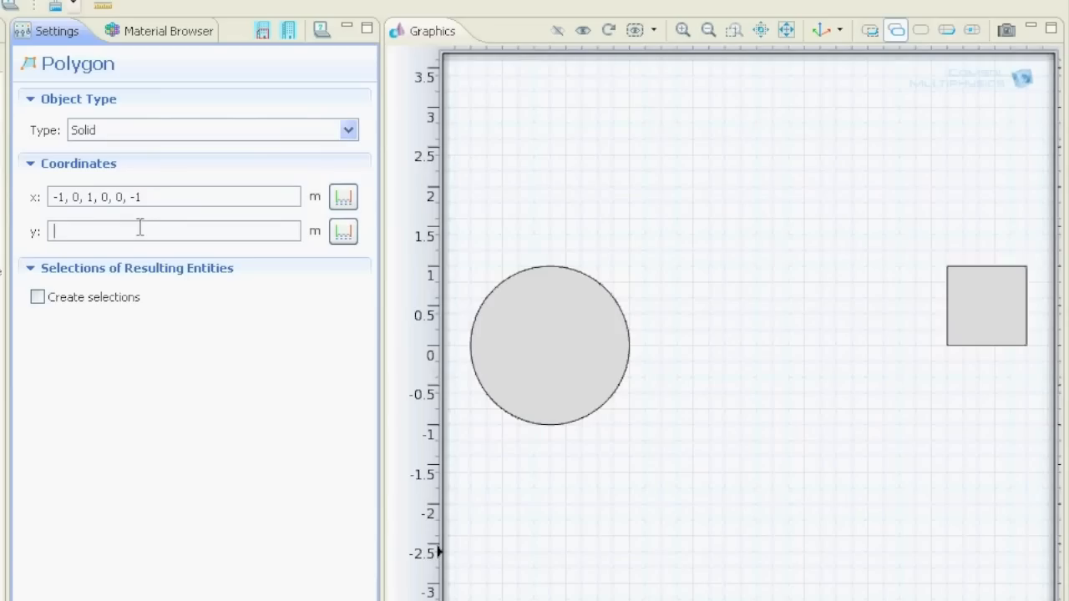
pyautogui.write('0')
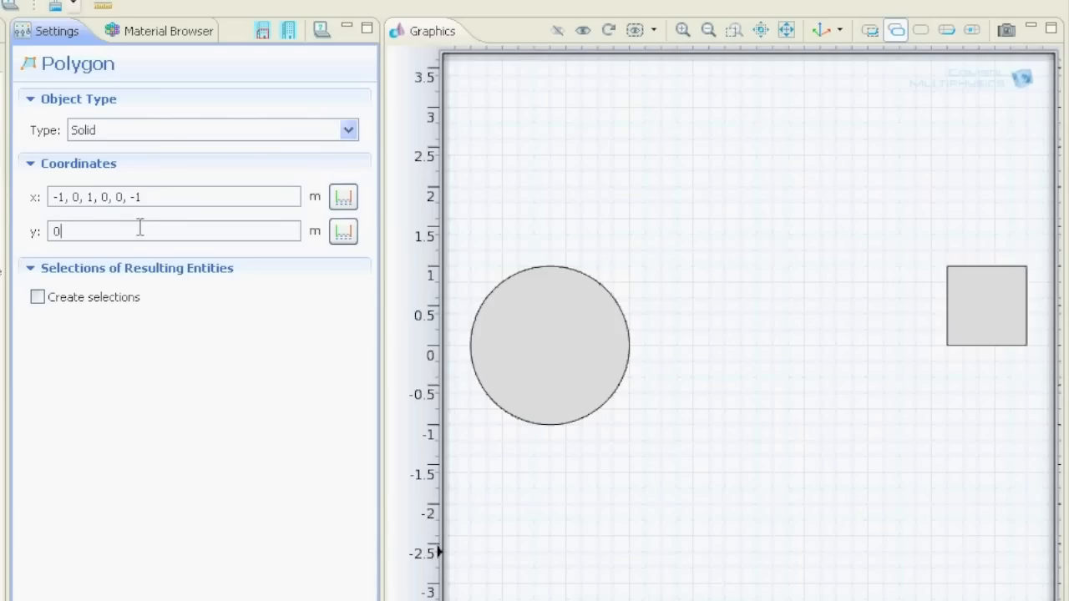
pyautogui.write(', 1, 1')
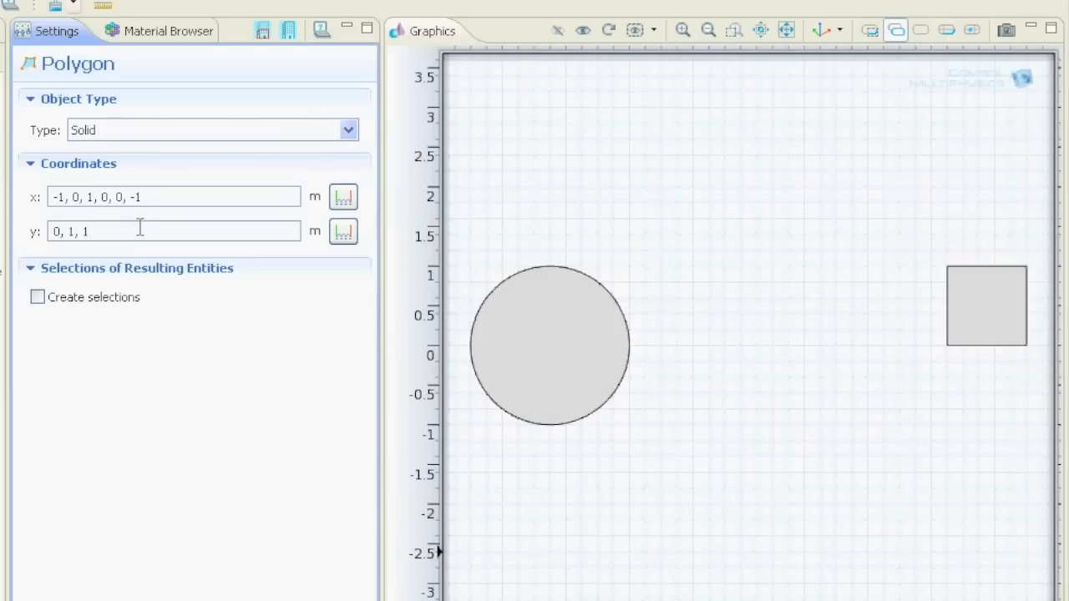
pyautogui.write(', 0,')
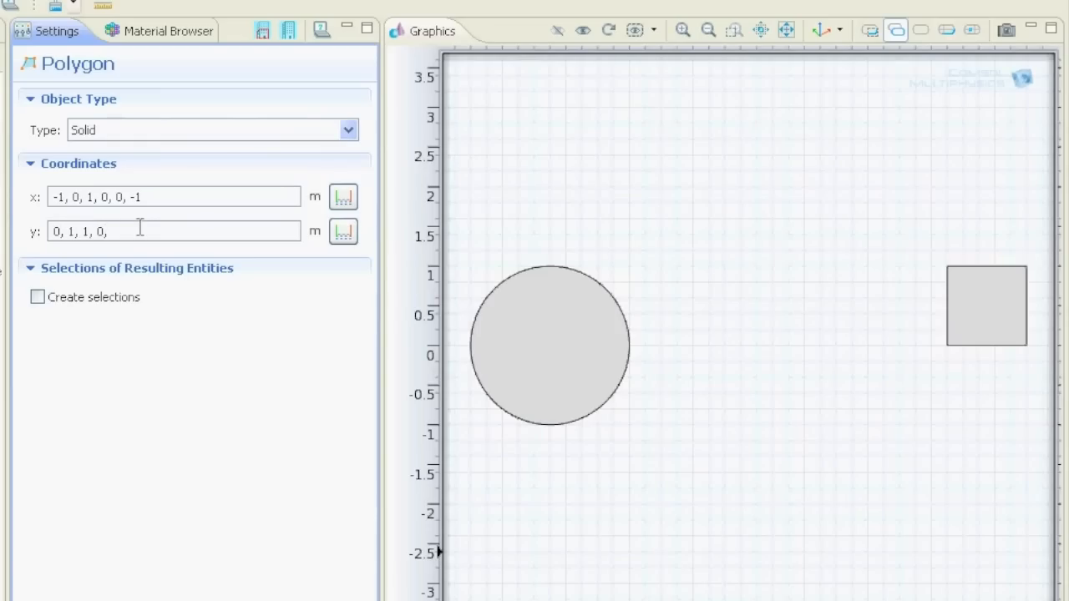
pyautogui.write('-1, -1')
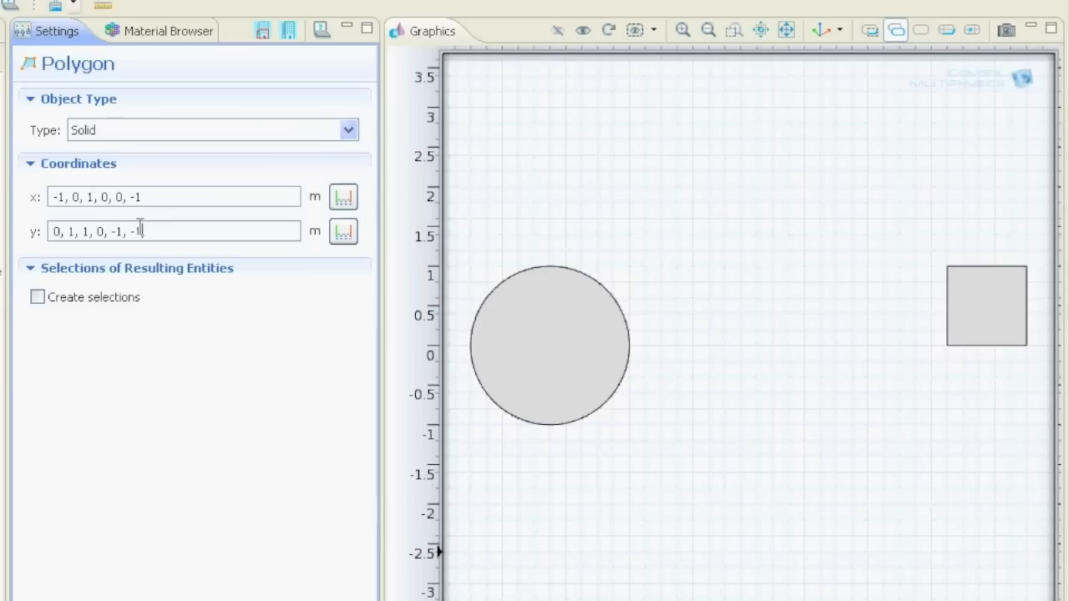
pyautogui.click(262, 30)
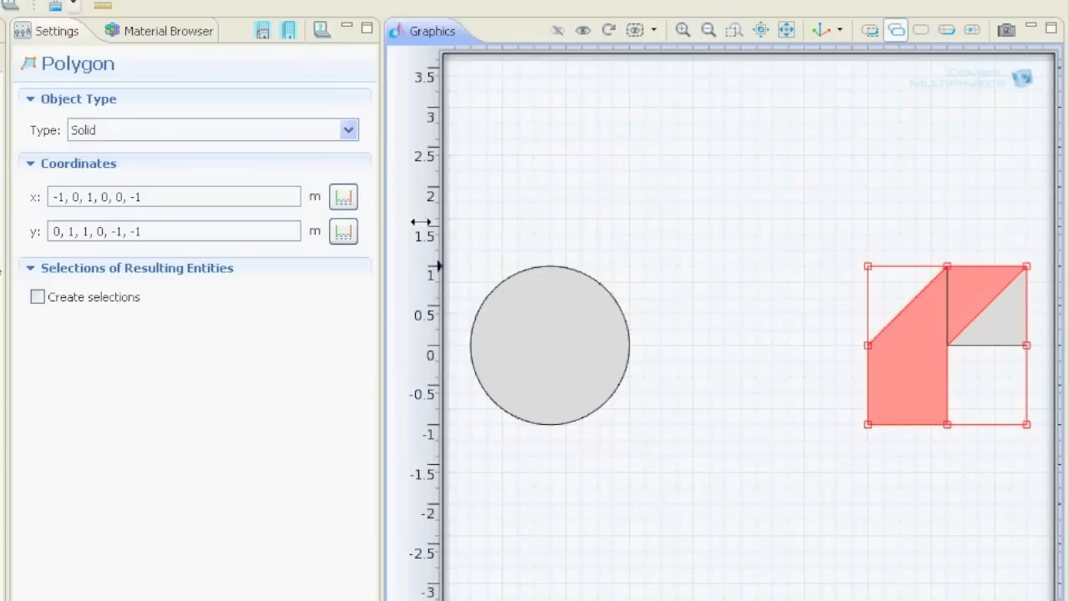
pyautogui.moveTo(67, 213)
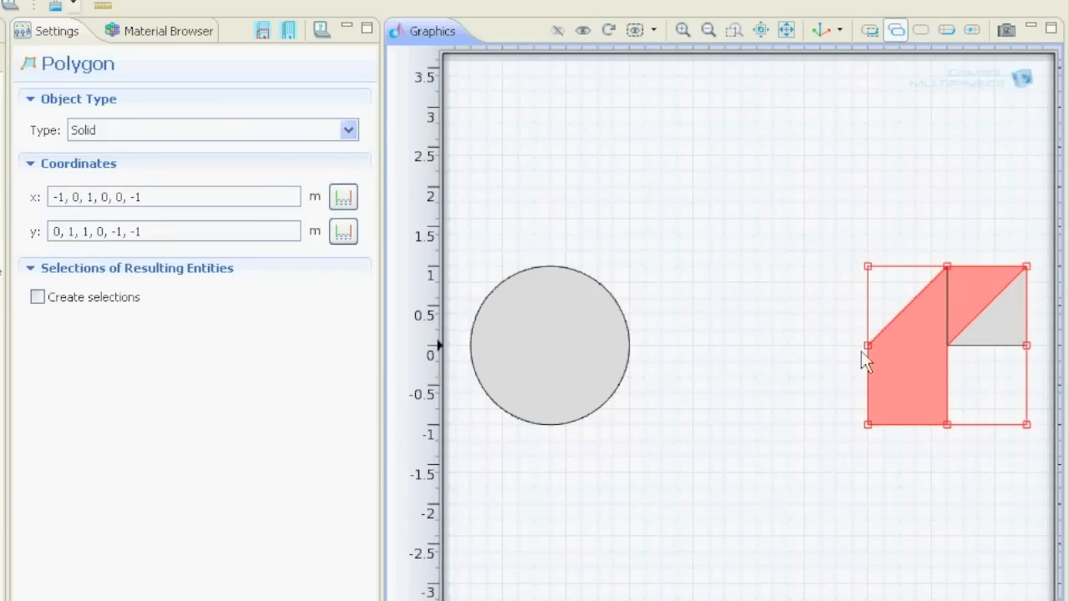
pyautogui.moveTo(873, 355)
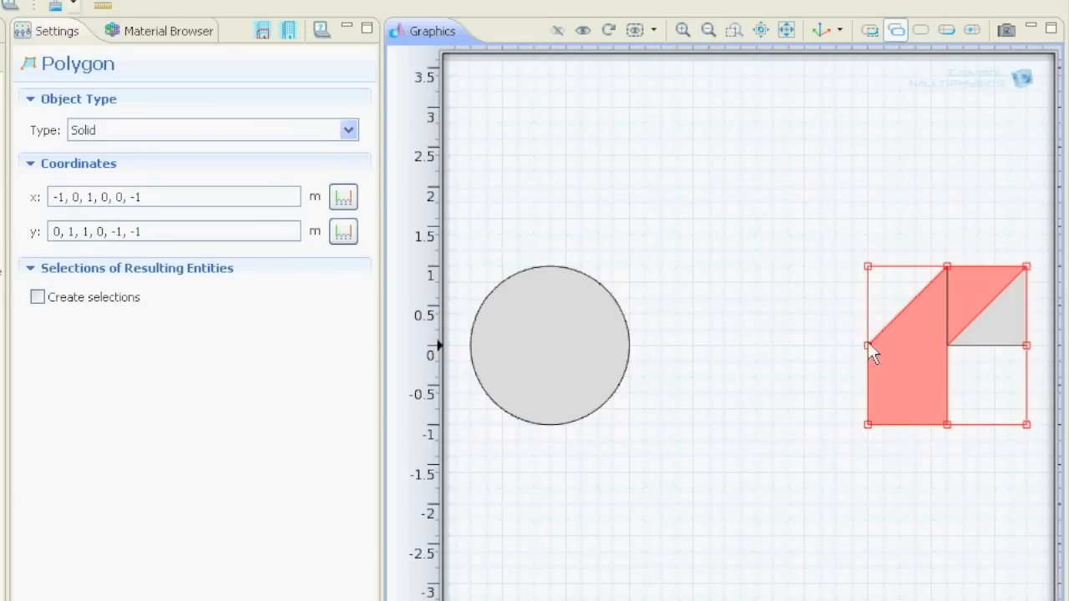
pyautogui.moveTo(952, 280)
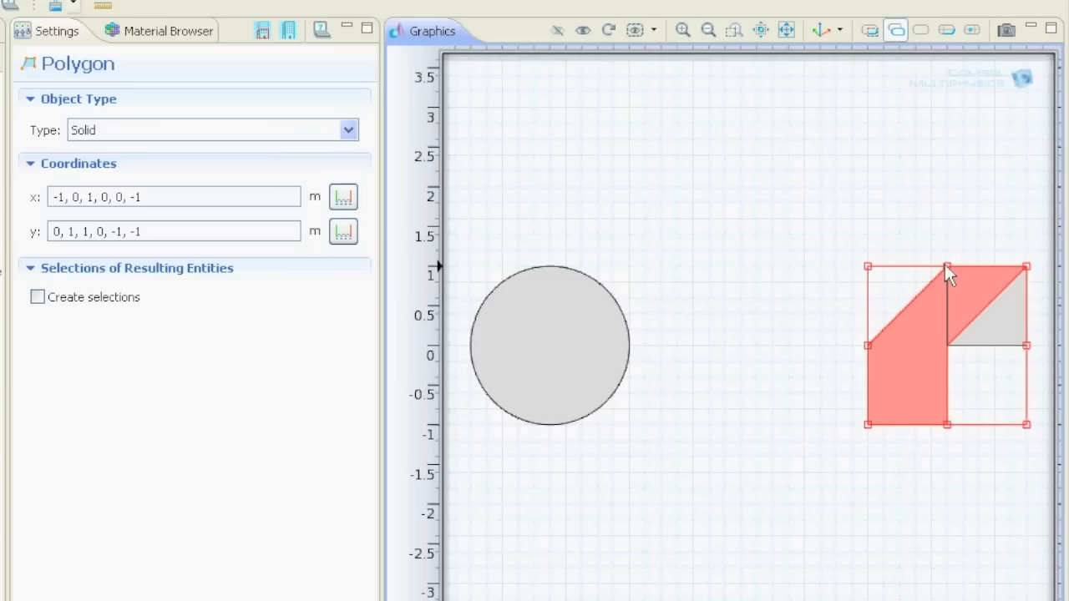
pyautogui.moveTo(829, 364)
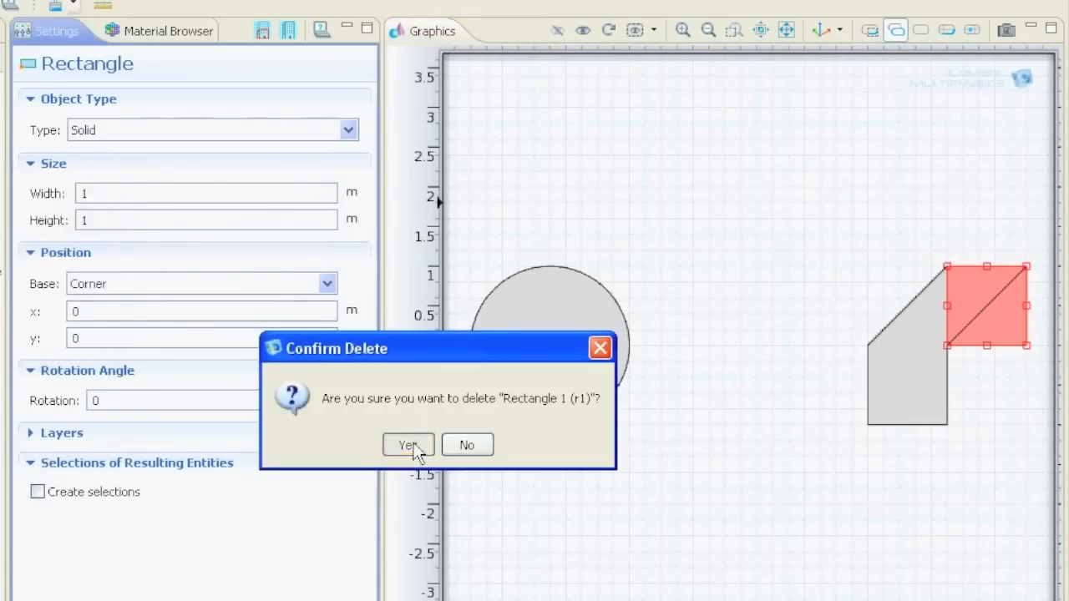
# Step: Confirm deleting Rectangle 1 and select the finished polygon
pyautogui.click(408, 444)
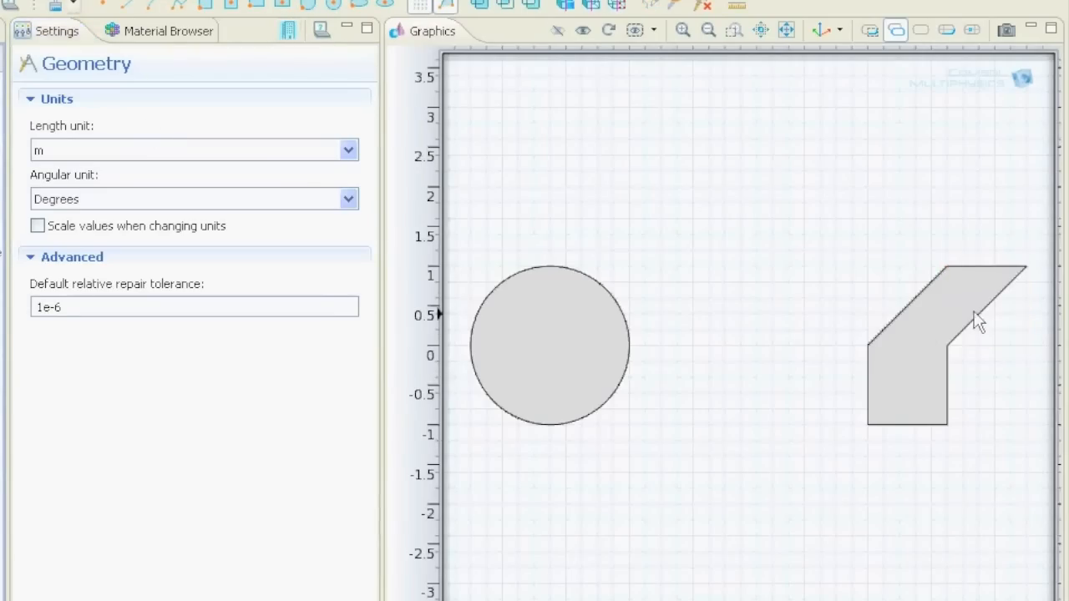
pyautogui.click(943, 342)
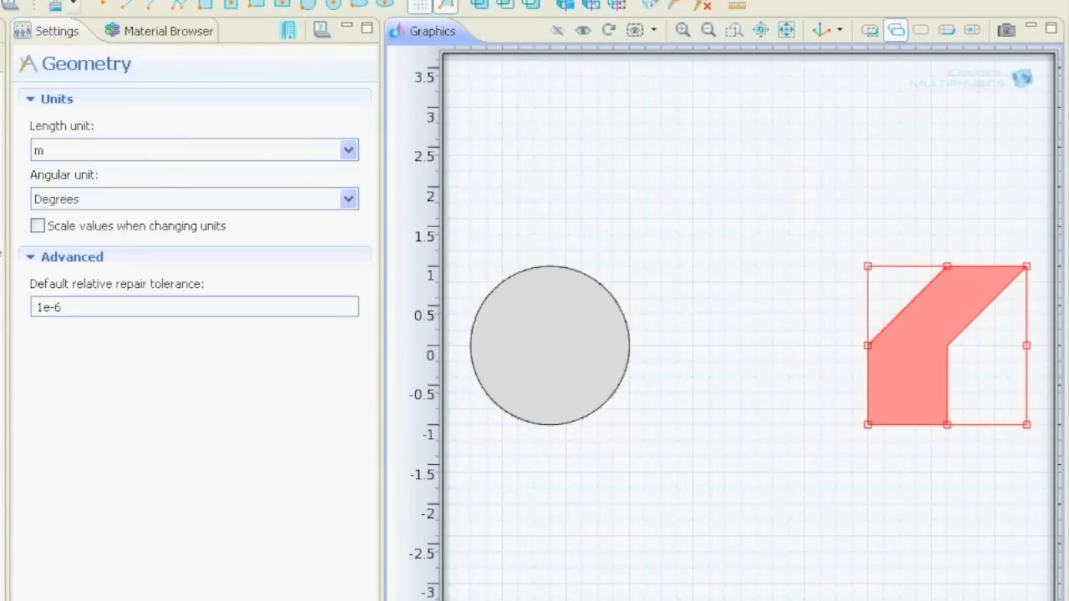